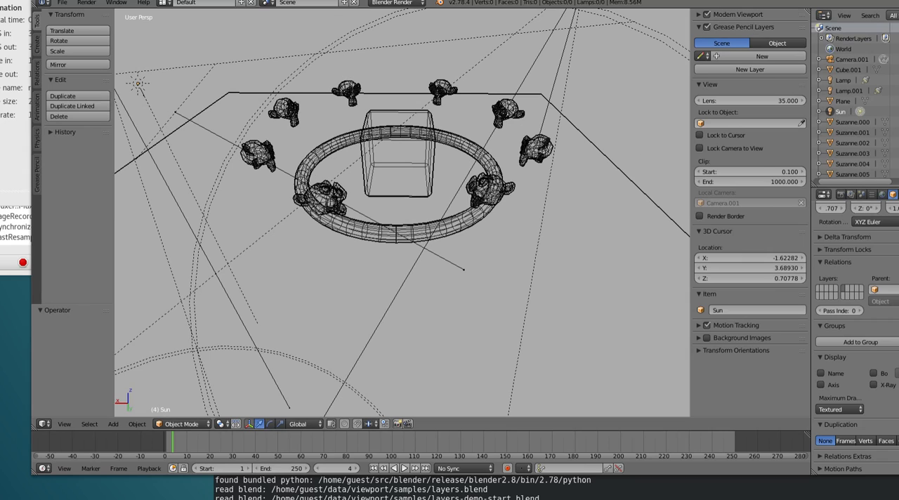
mouse_move(506, 195)
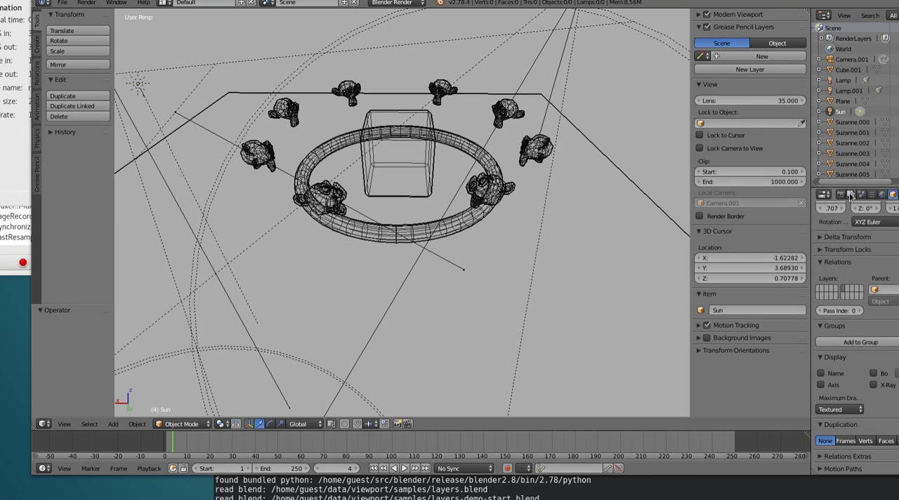
Step: Show the scene's render layer settings and add a new render layer beside RenderLayer and Viewport
click(850, 194)
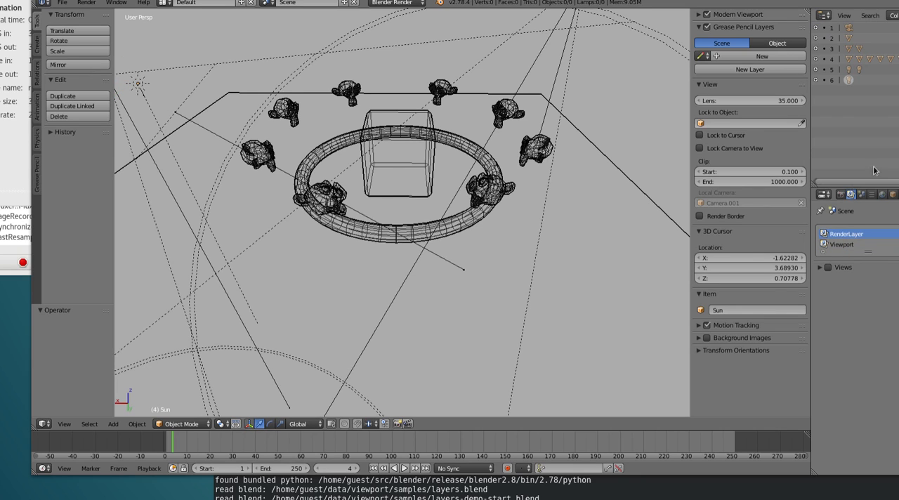
mouse_move(845, 233)
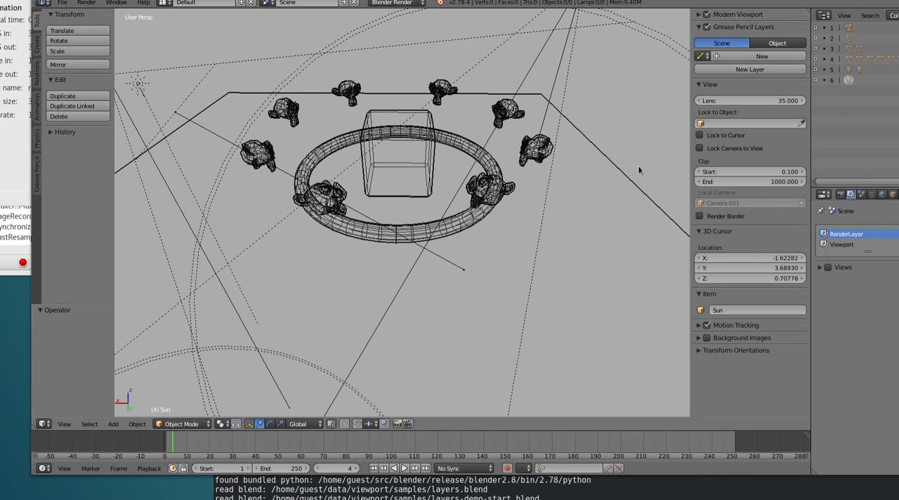
mouse_move(664, 176)
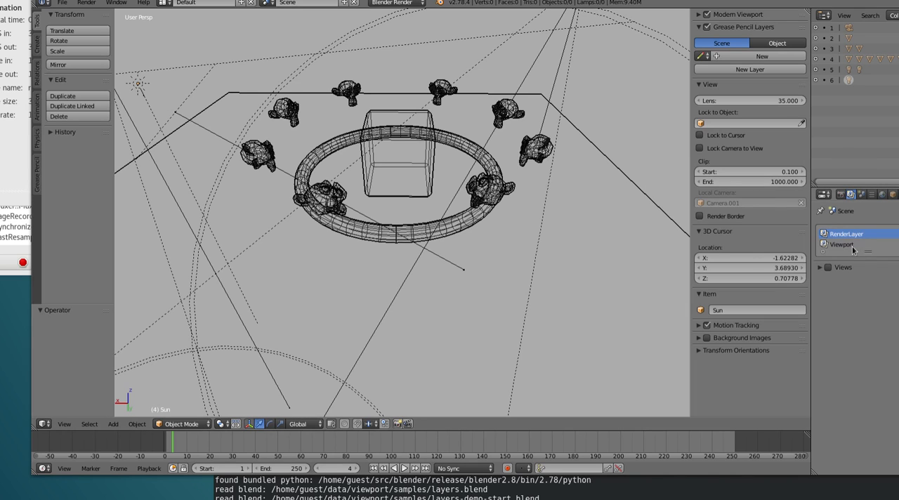
mouse_move(859, 247)
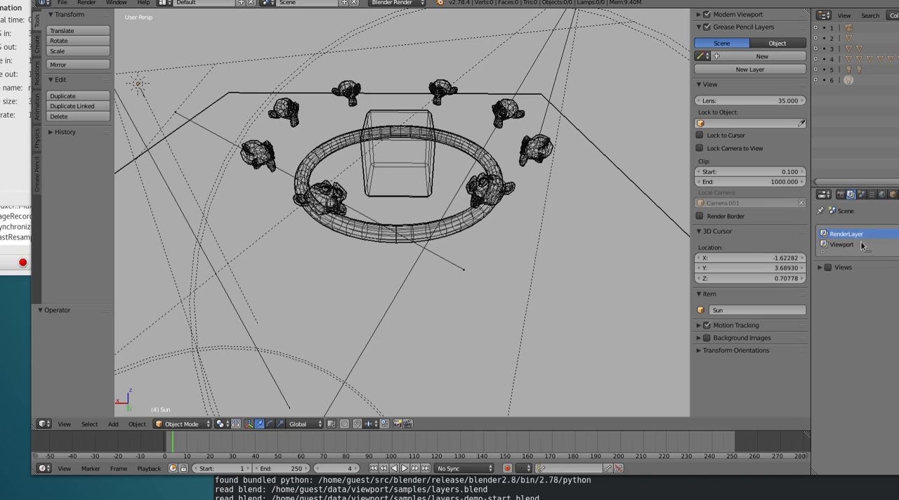
click(841, 244)
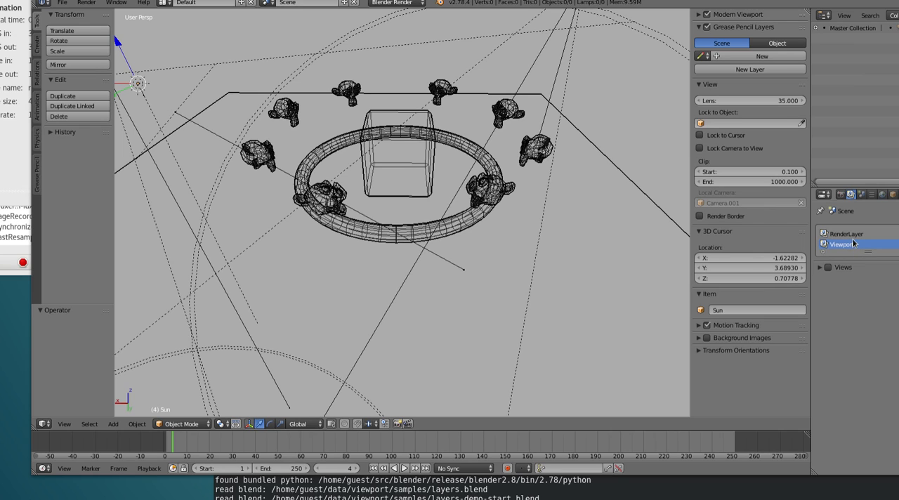
click(845, 233)
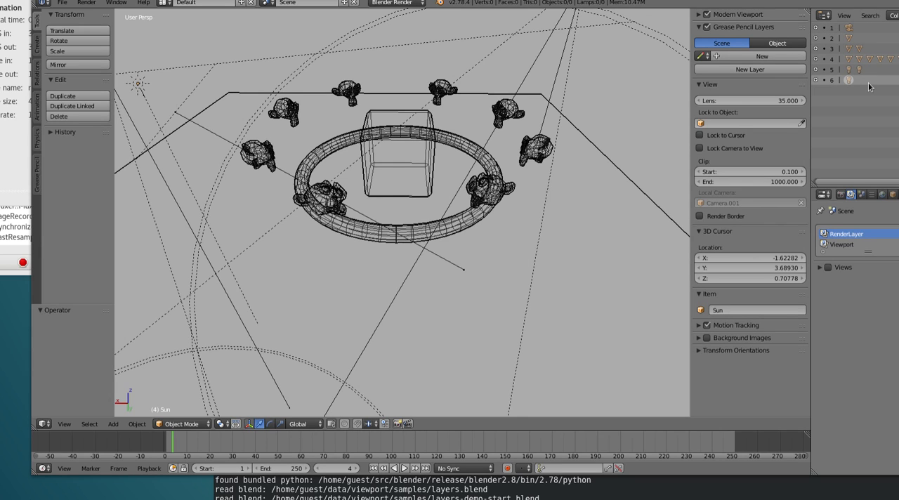
click(841, 244)
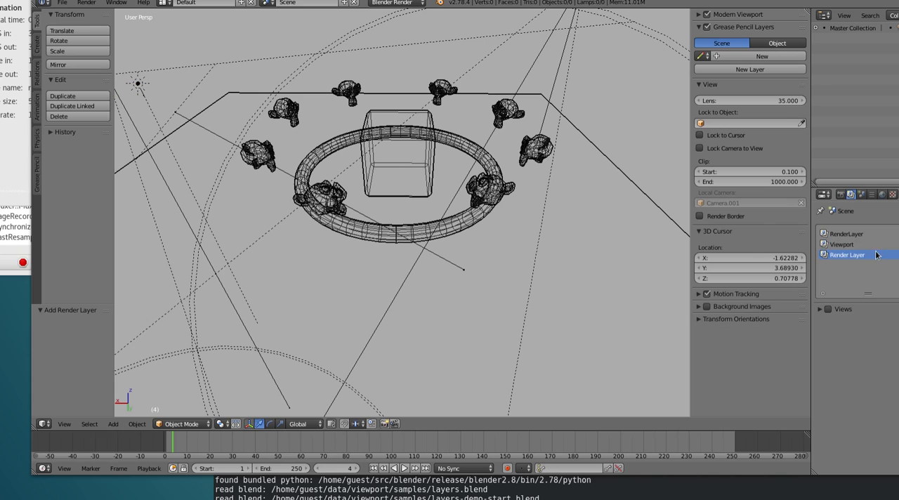
Step: Rename the first render layer to All and remove the Viewport layer
double_click(845, 255)
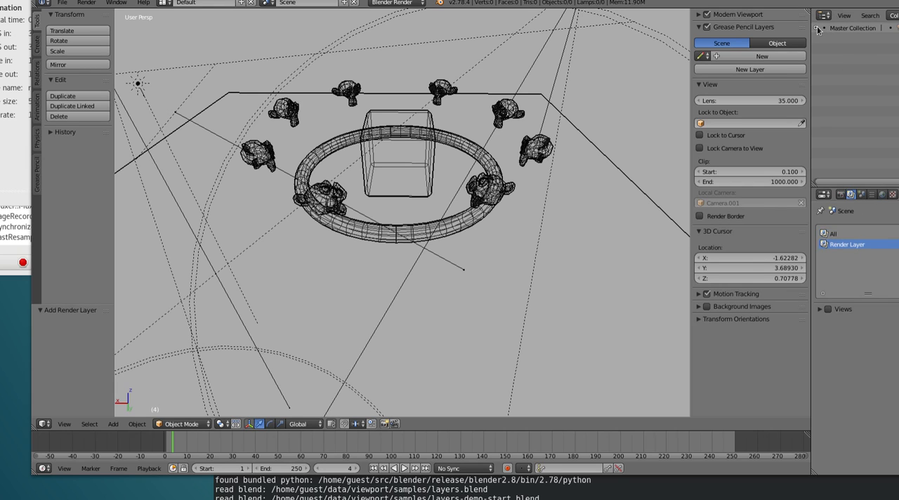
click(818, 28)
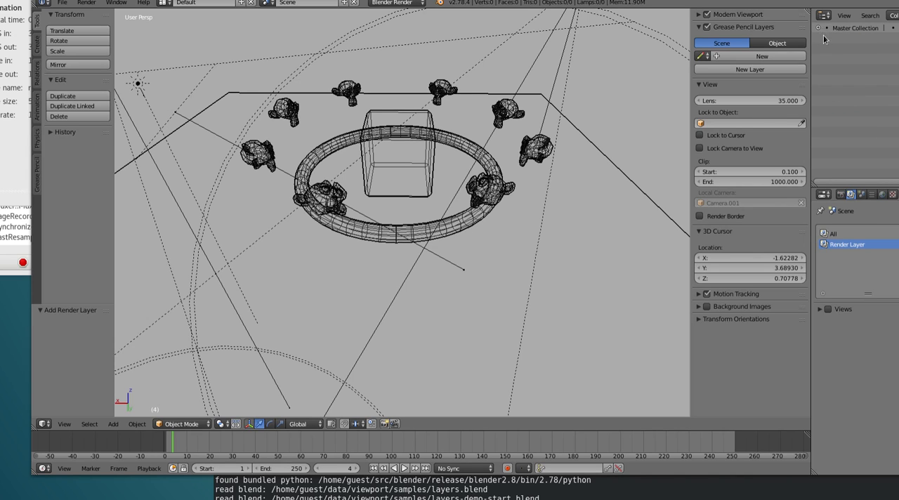
Step: Rename the second render layer to Geometry so the list reads All and Geometry
click(849, 233)
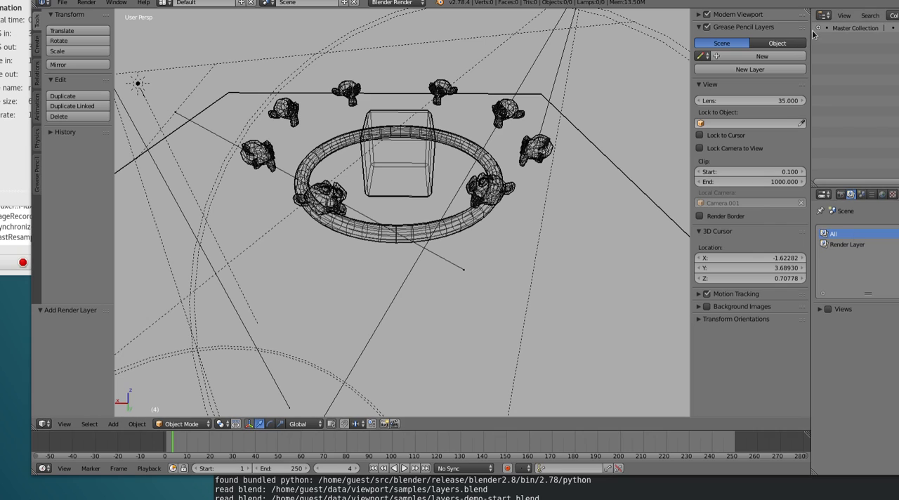
click(820, 28)
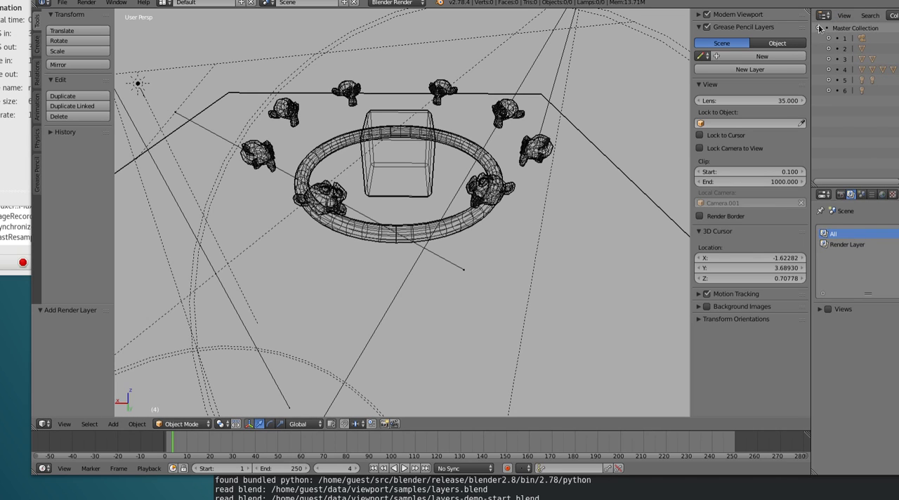
click(846, 244)
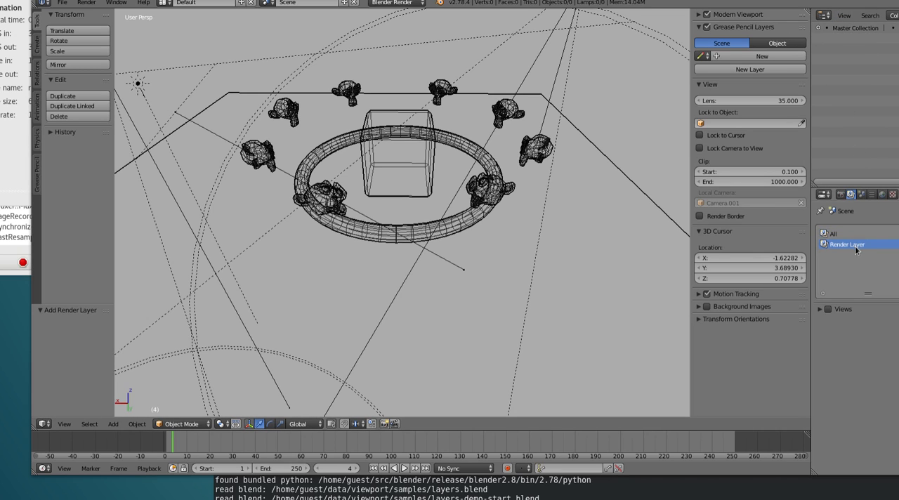
double_click(846, 244)
text(Geometry)
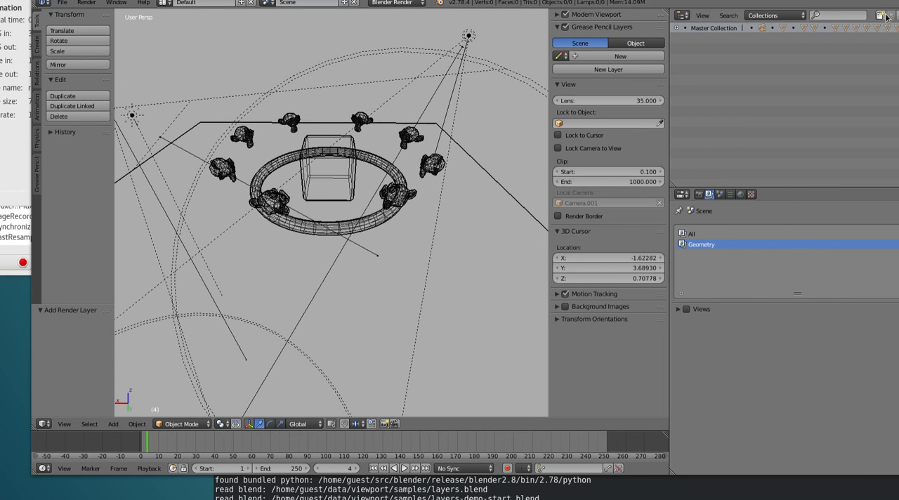
Step: Add a new collection under Master Collection and name it Geometry
click(884, 15)
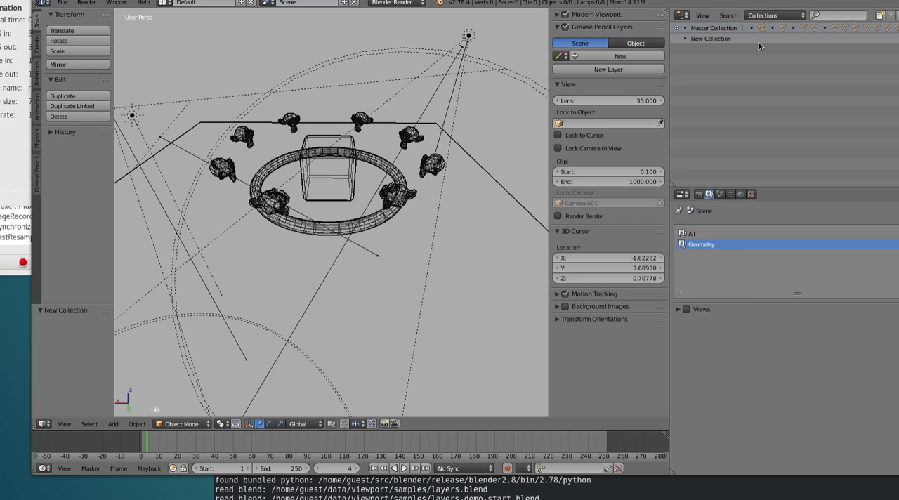
double_click(710, 38)
text(Geometry)
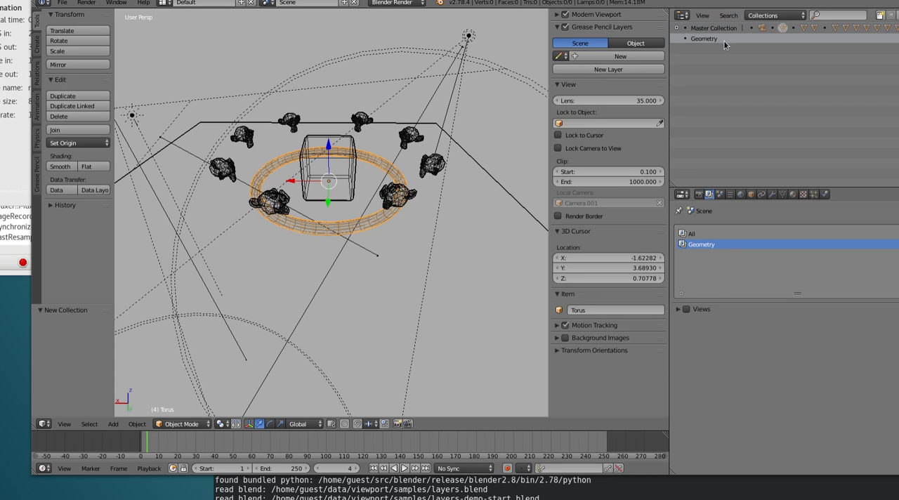
Step: Nest three collections named Monkeys, Plane and Torus inside the Geometry collection
right_click(724, 43)
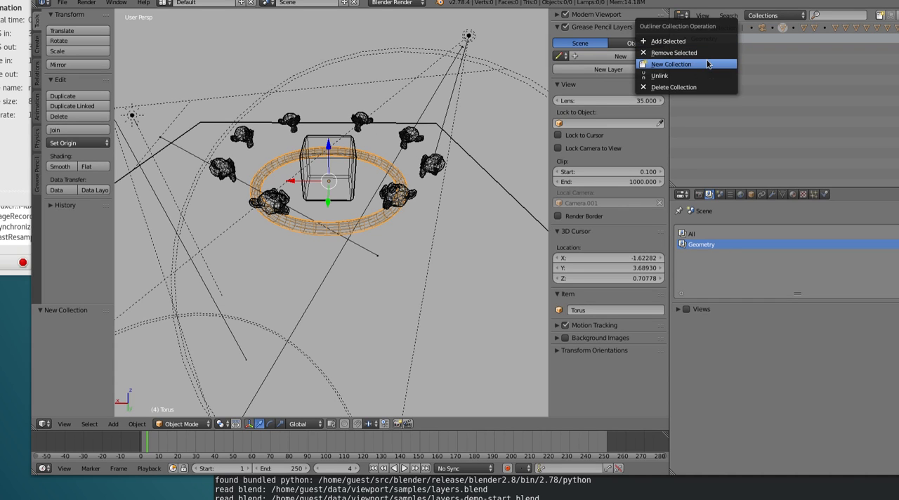
click(671, 65)
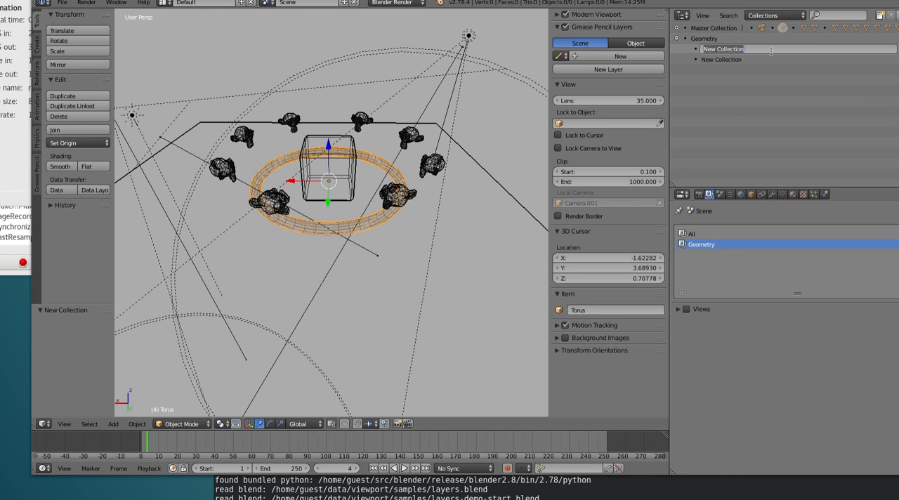
text(Md)
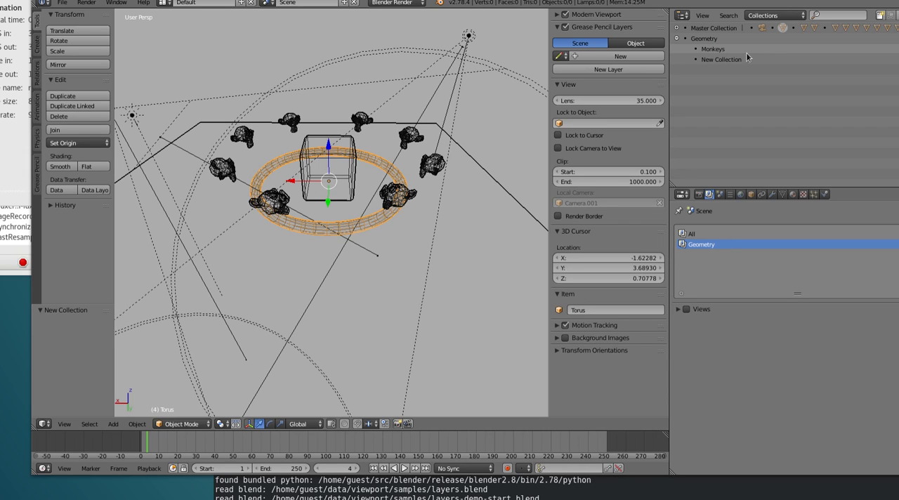
double_click(721, 59)
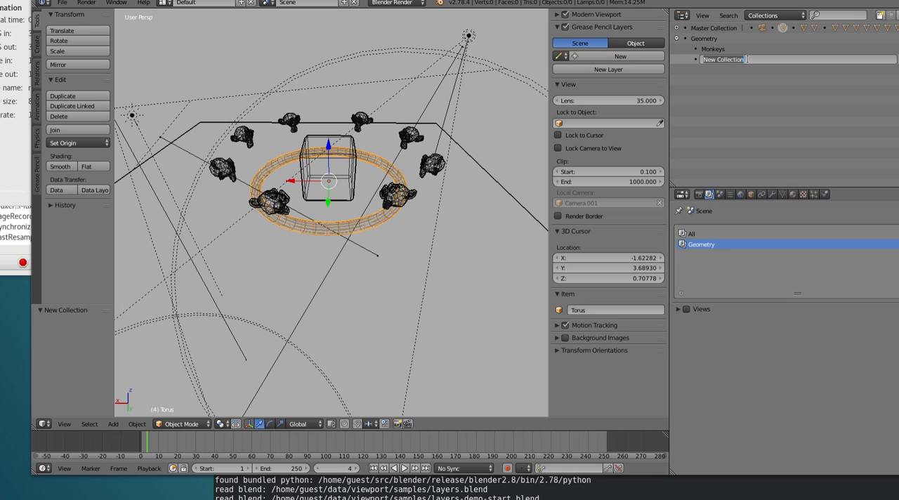
text(Plane)
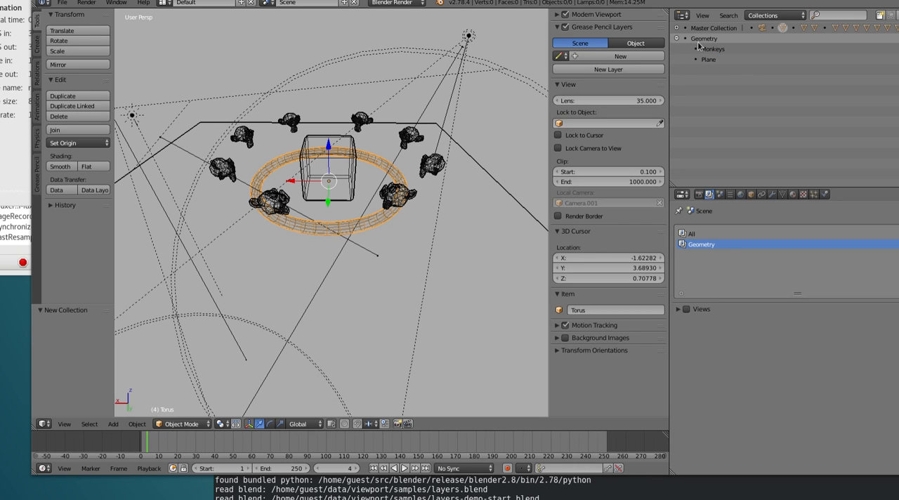
click(677, 37)
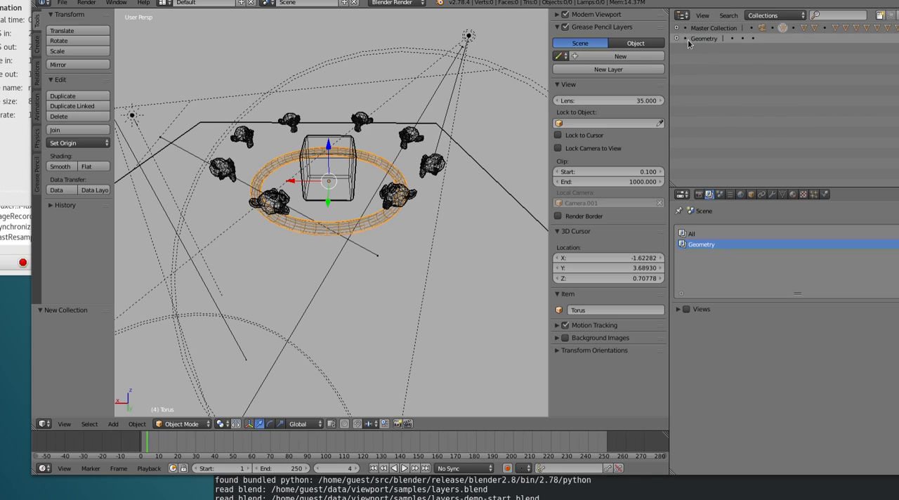
click(677, 38)
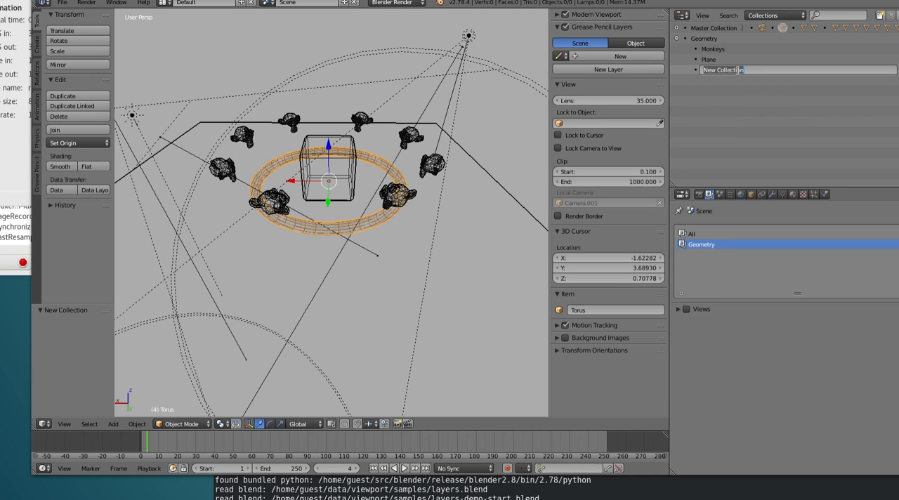
key(ctrl+a)
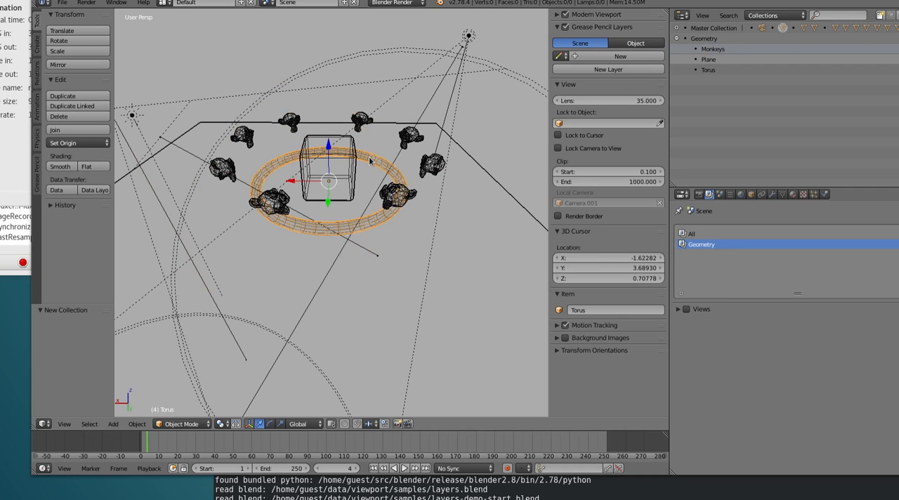
Step: Add the selected Suzanne monkey heads to the Monkeys collection
right_click(702, 244)
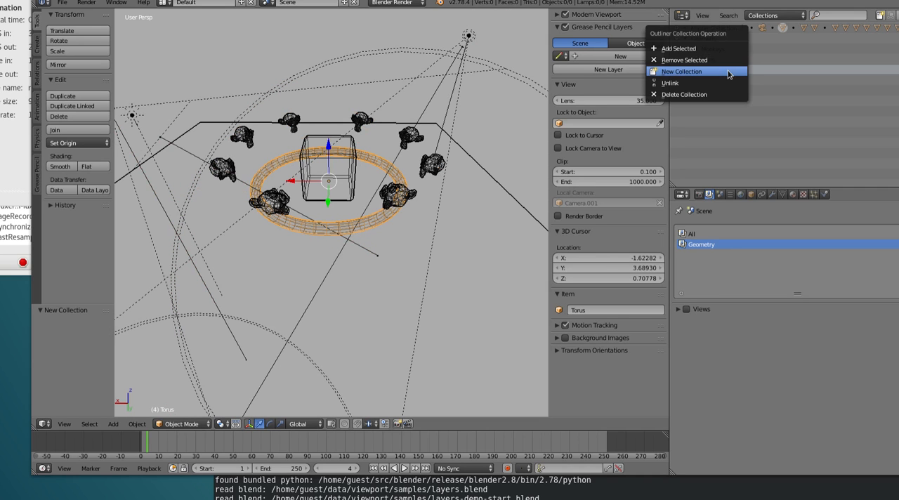
click(679, 72)
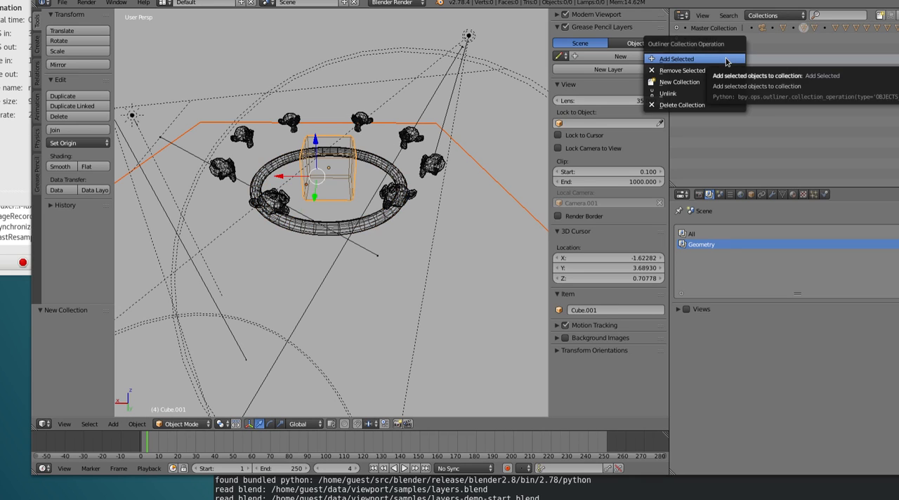
click(677, 59)
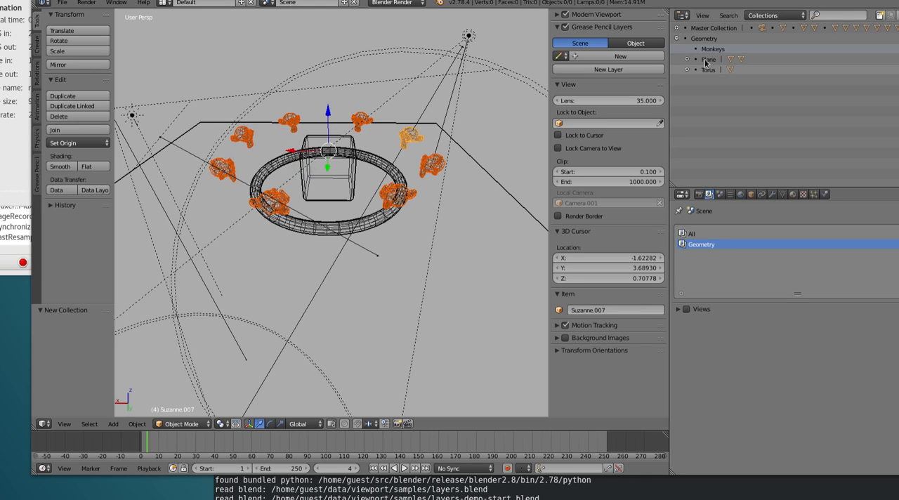
click(677, 48)
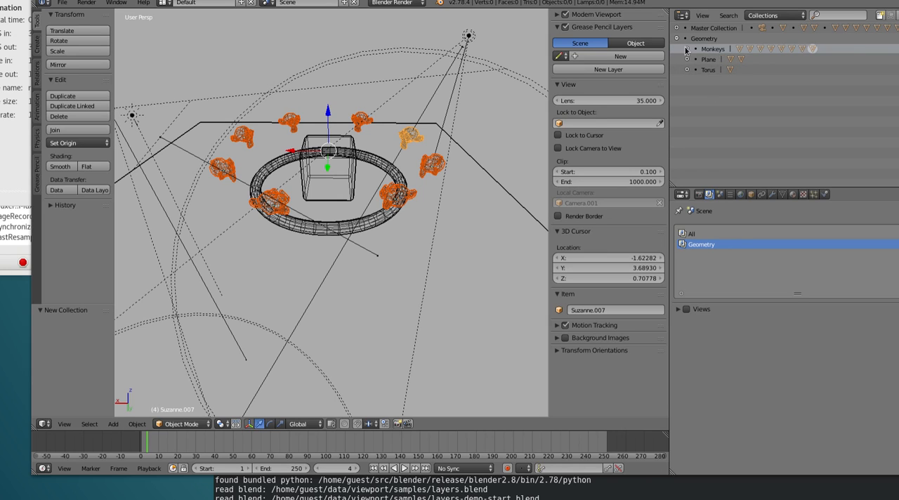
Step: Unlink Master Collection from the Geometry layer and link the Geometry collection in its place
click(686, 48)
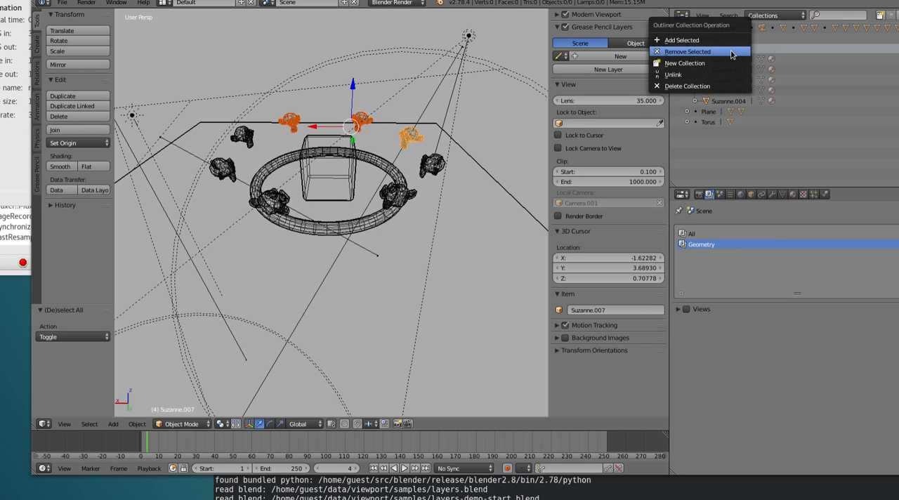
click(685, 50)
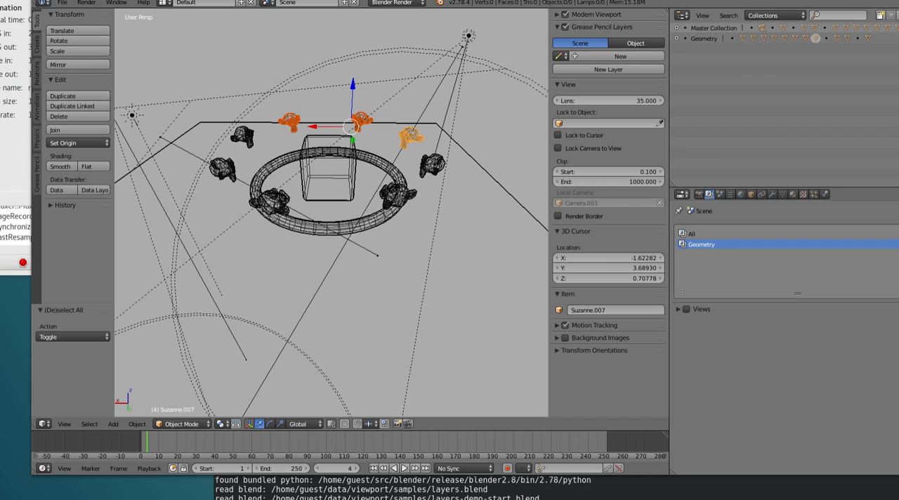
click(678, 37)
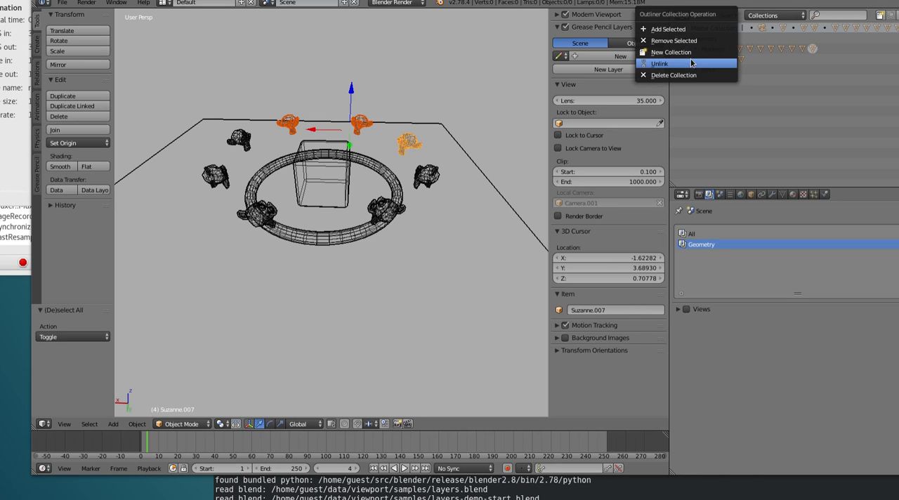
click(659, 63)
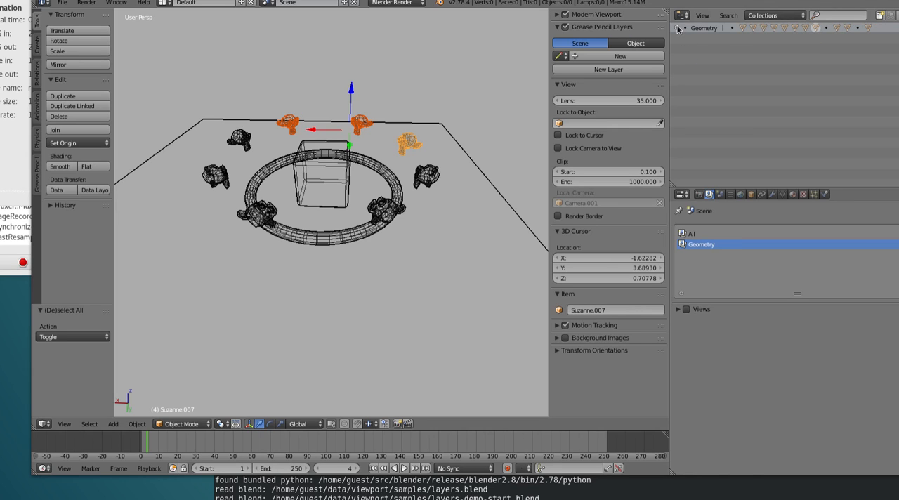
click(676, 29)
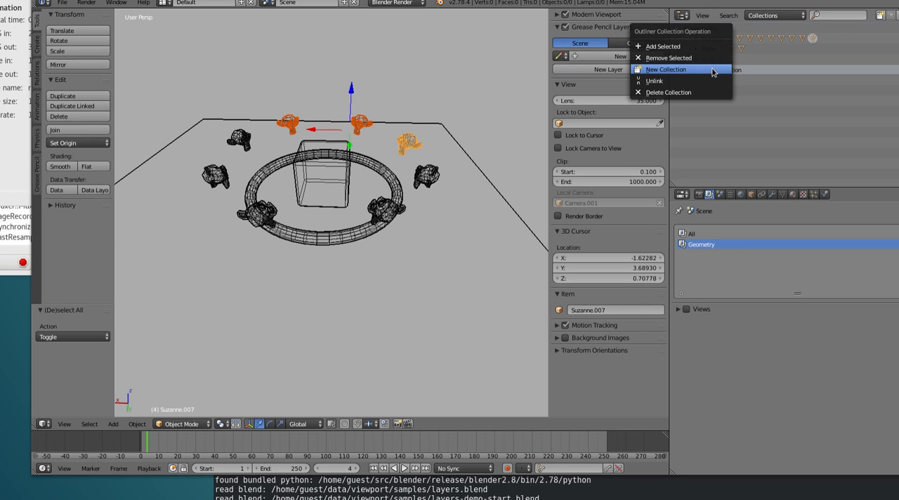
click(666, 68)
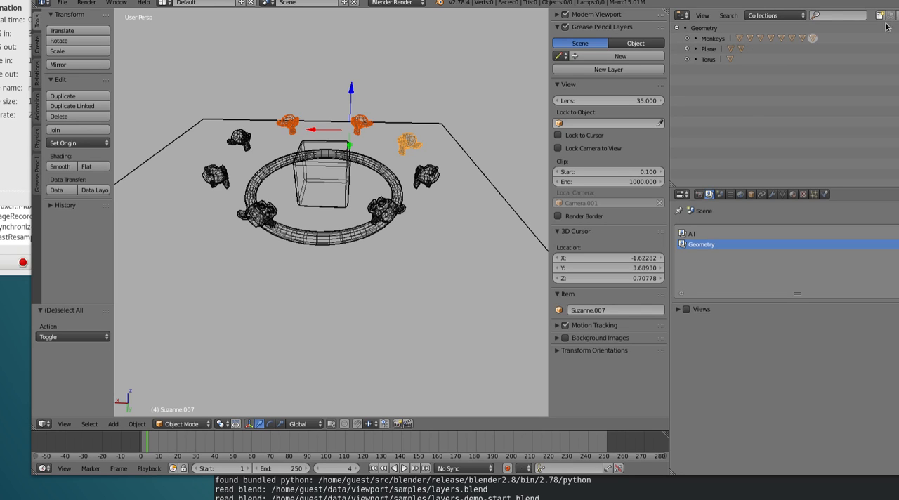
mouse_move(879, 15)
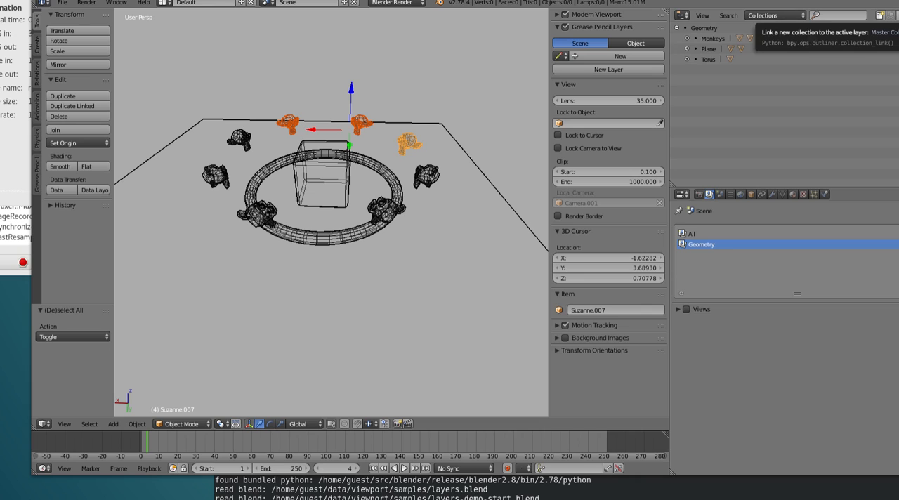
mouse_move(716, 204)
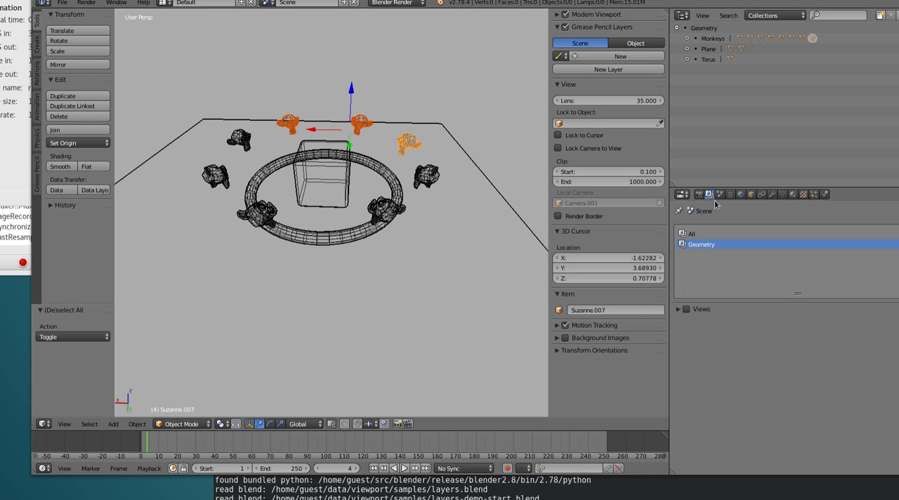
mouse_move(850, 51)
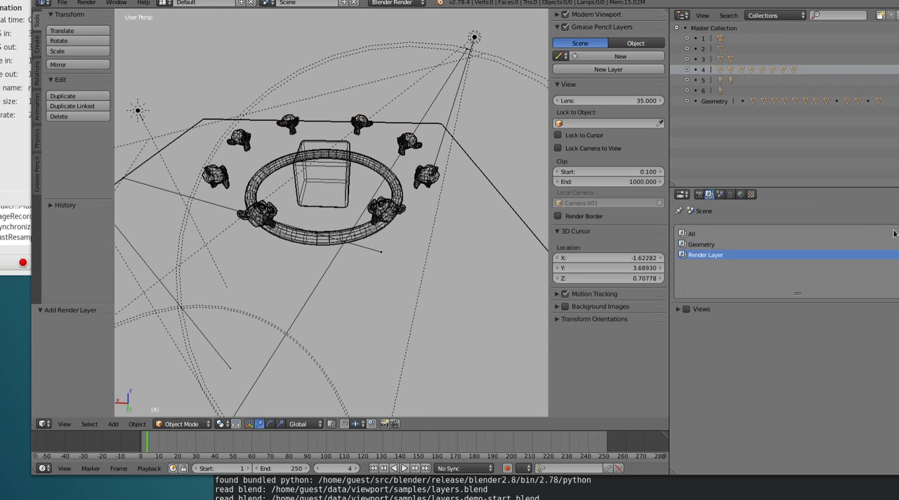
Step: Name the new render layer Monkeys and link only the Monkeys collection to it
double_click(705, 254)
text(Monkeys)
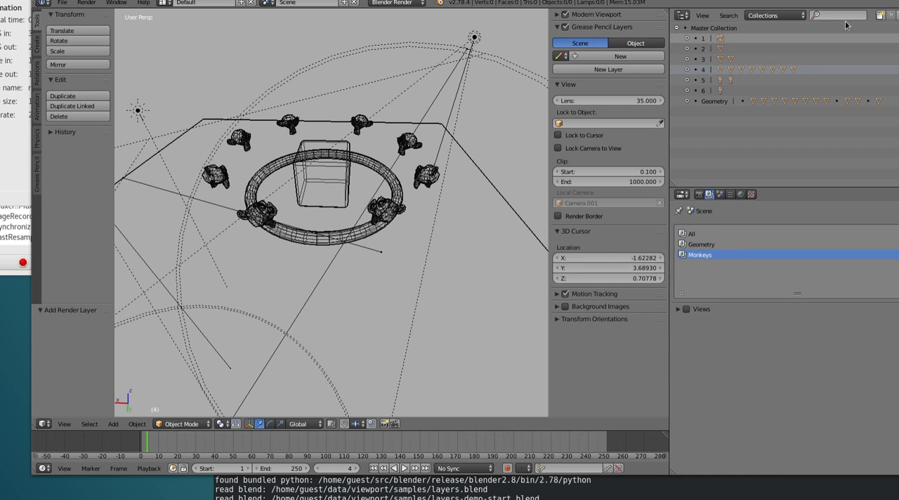
mouse_move(766, 35)
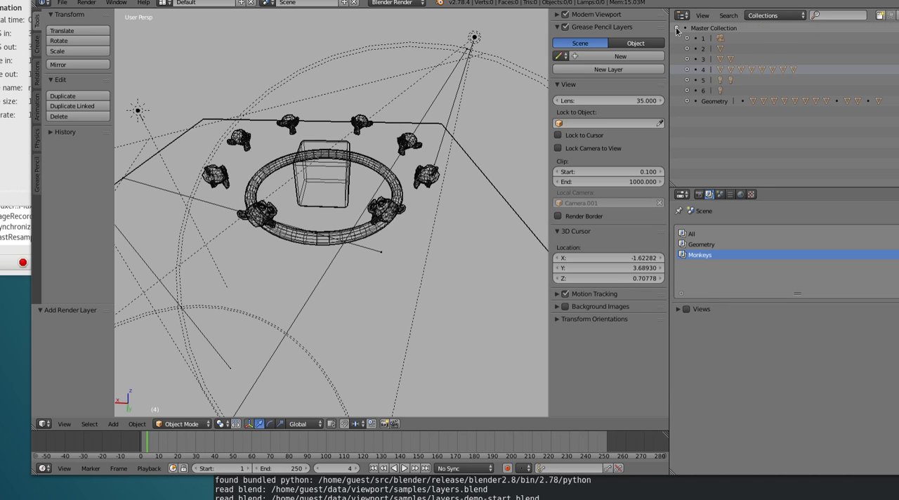
click(687, 101)
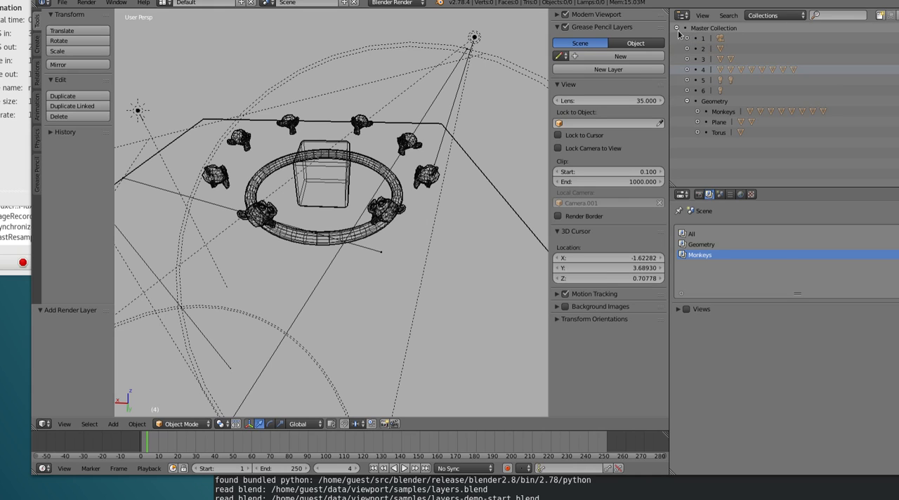
click(676, 28)
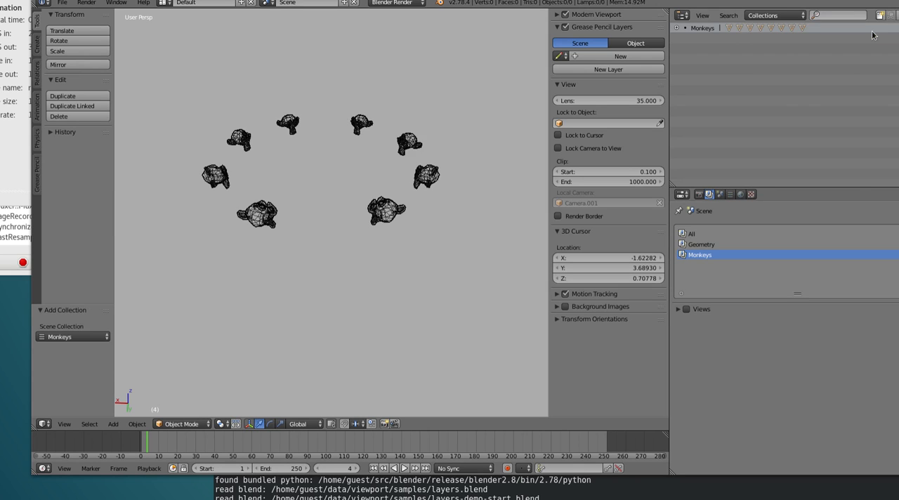
Step: Toggle between the Geometry and Monkeys layers and select three monkeys on the Monkeys layer
click(699, 244)
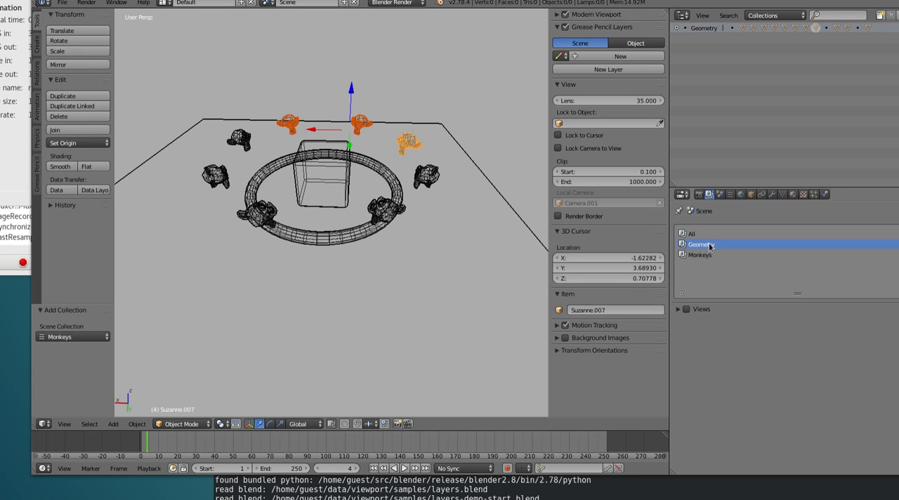
click(699, 254)
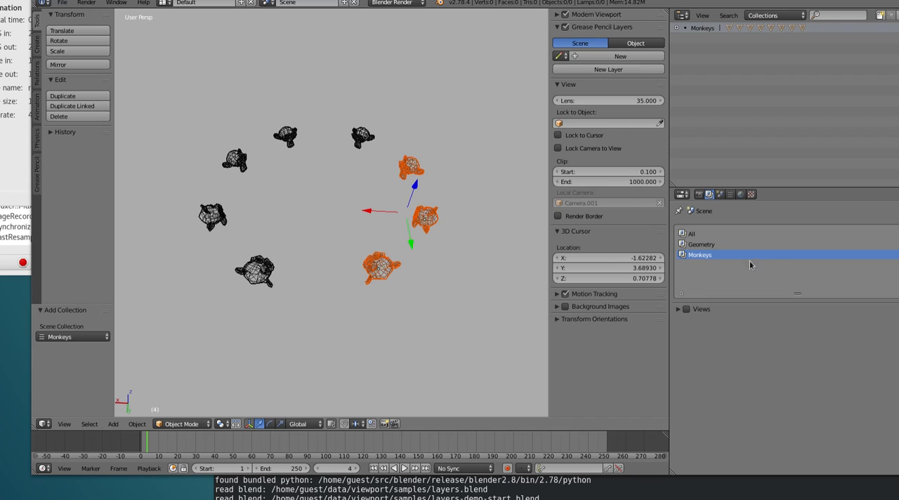
click(699, 245)
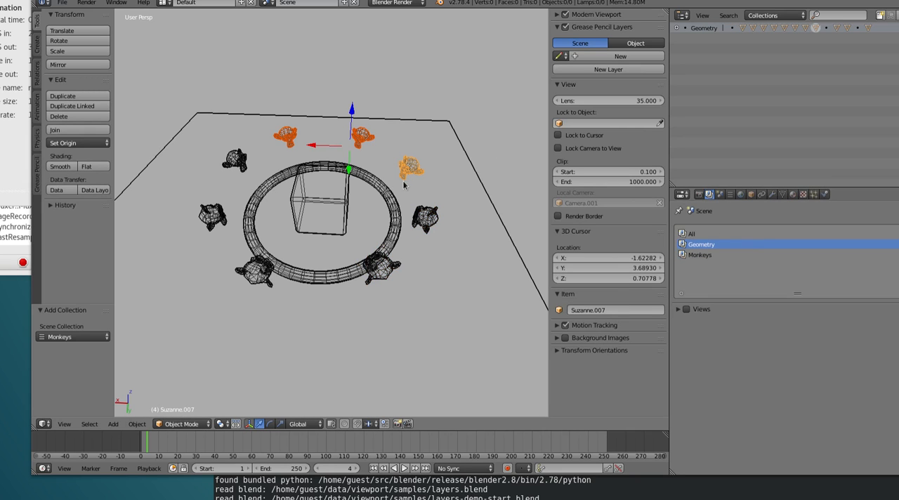
key(a)
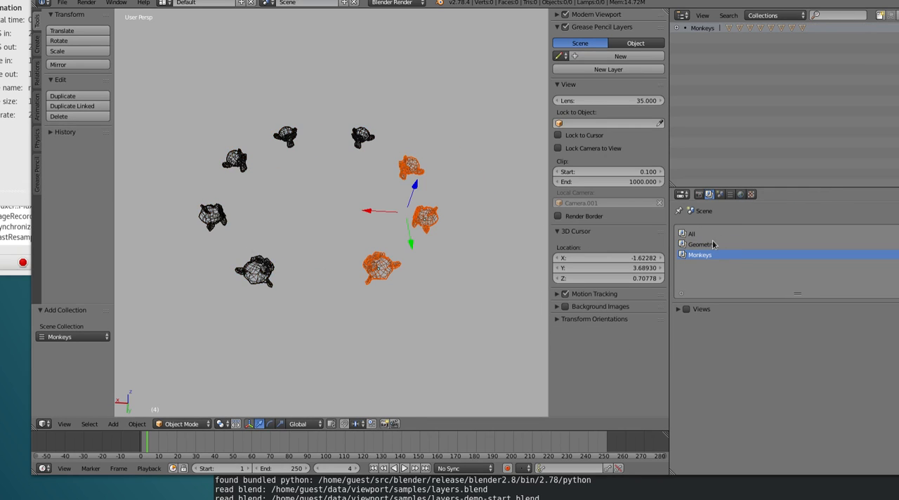
mouse_move(702, 254)
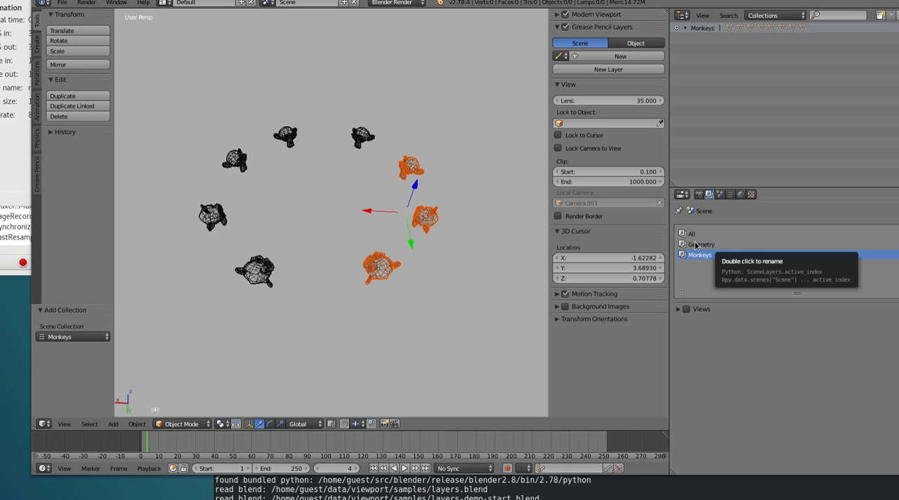
mouse_move(704, 241)
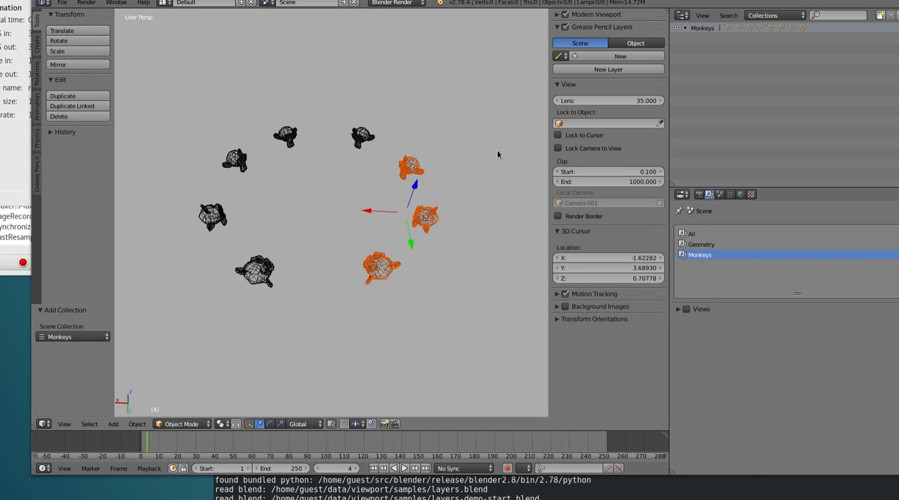
mouse_move(715, 245)
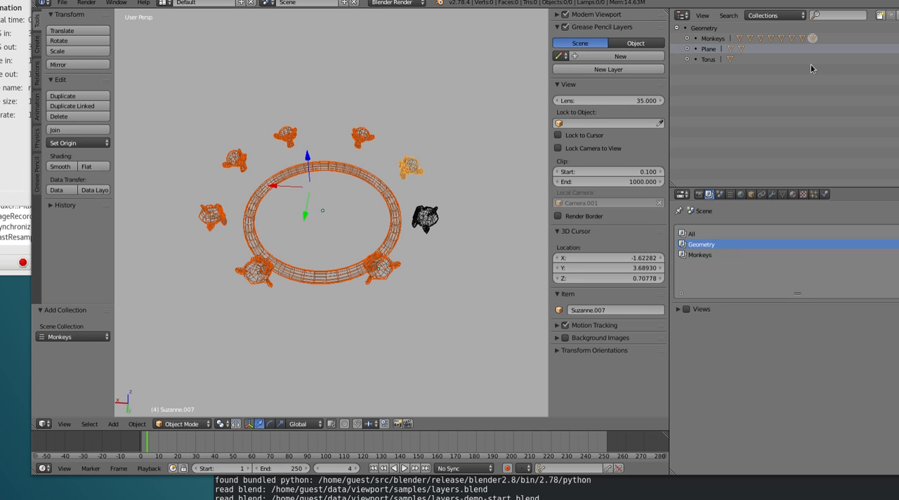
mouse_move(483, 162)
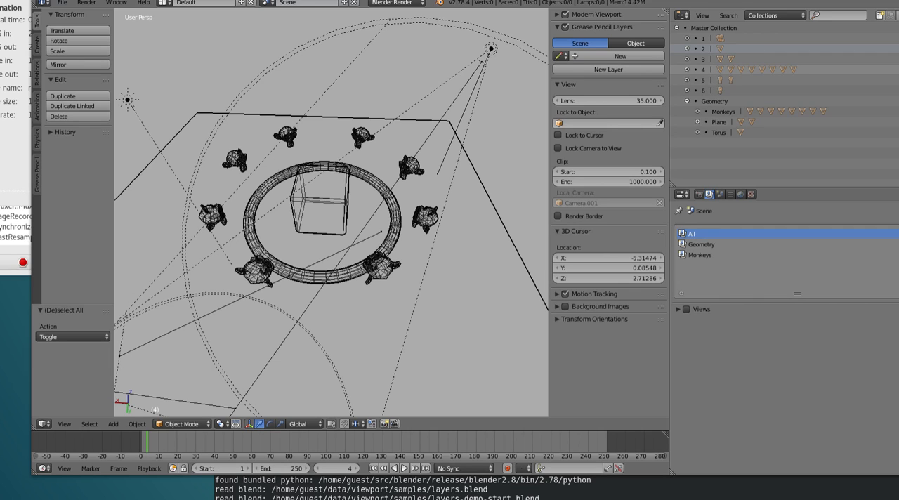
mouse_move(869, 76)
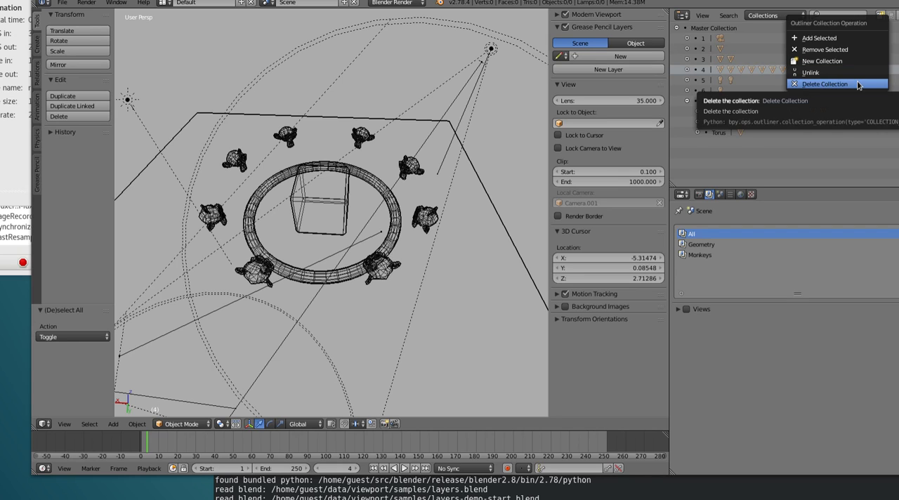
Step: Delete the old numbered collections from the All layer and expand Geometry to show Monkeys, Plane and Torus
click(823, 84)
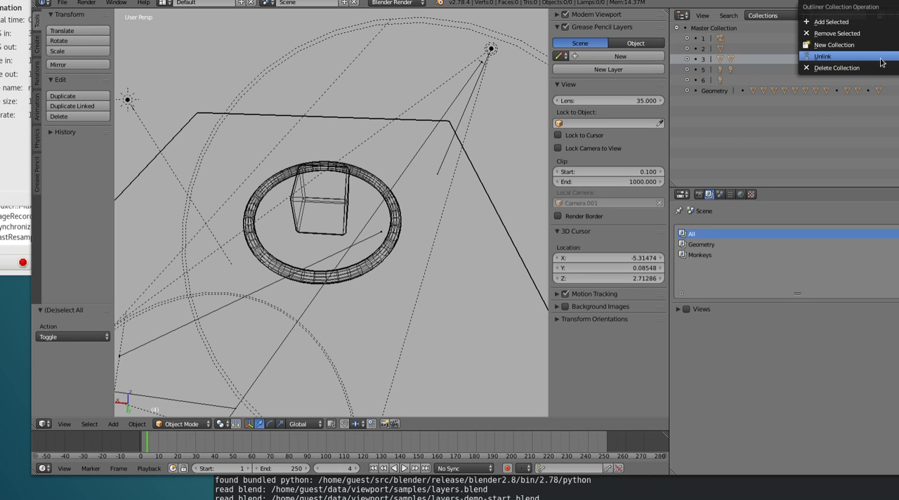
click(822, 56)
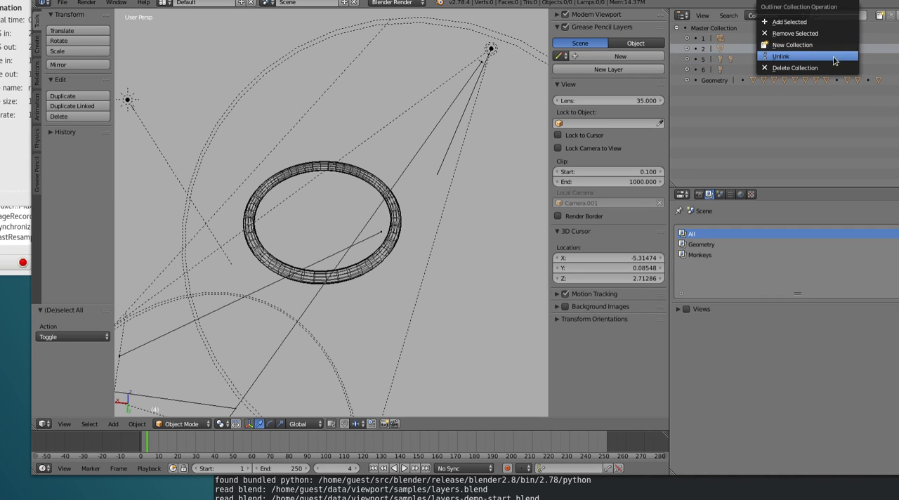
click(780, 56)
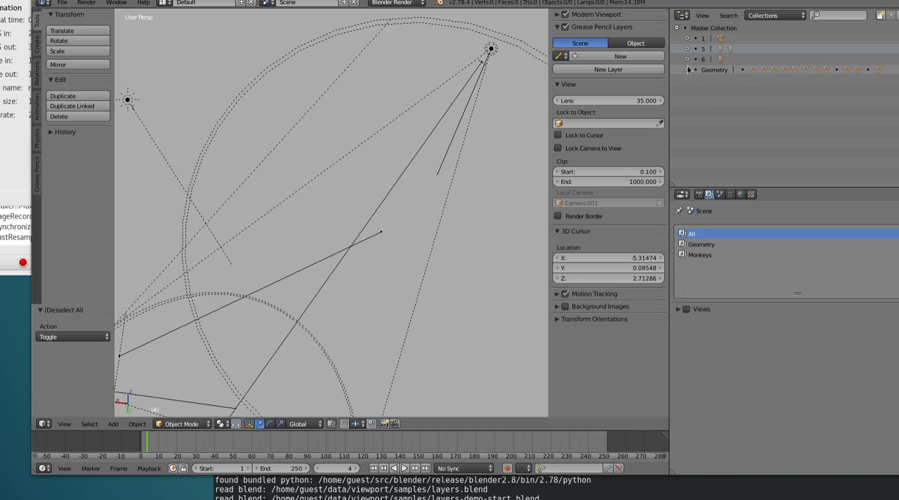
click(688, 70)
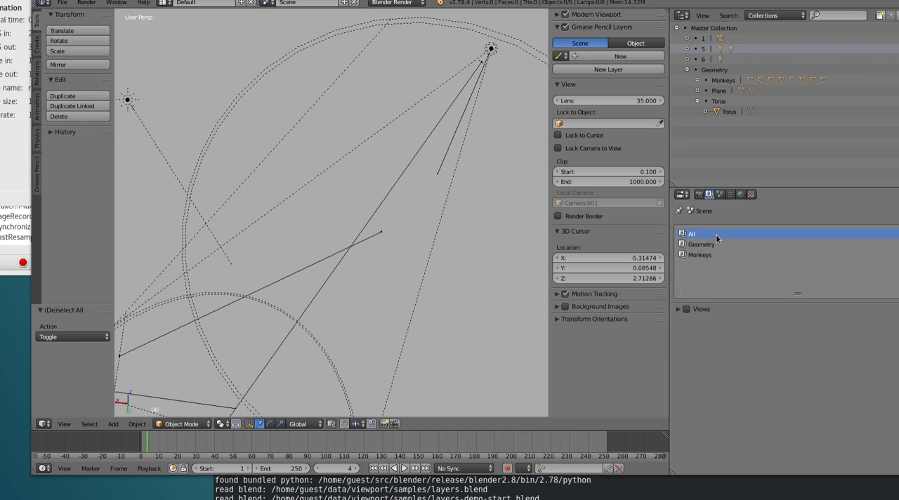
Step: Make Geometry the active layer, switch the render engine to Clay, and name the save file 'layers-demo-e.blend'
click(700, 244)
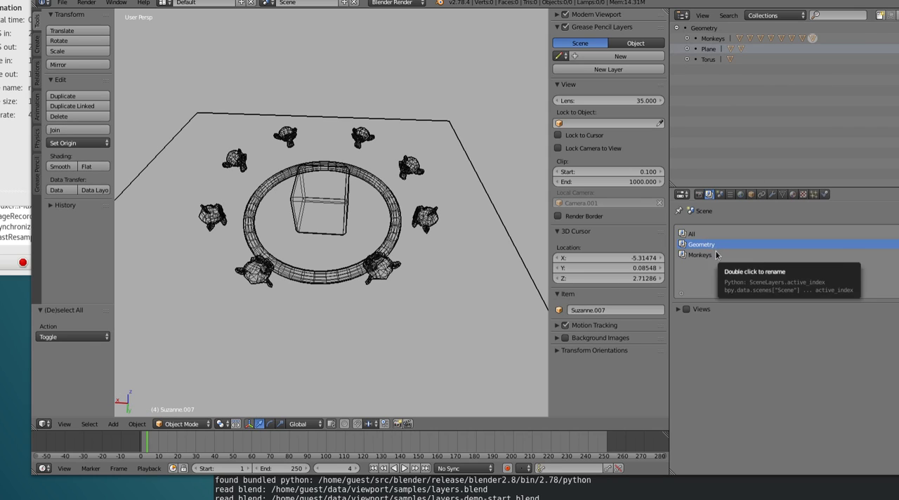
click(396, 3)
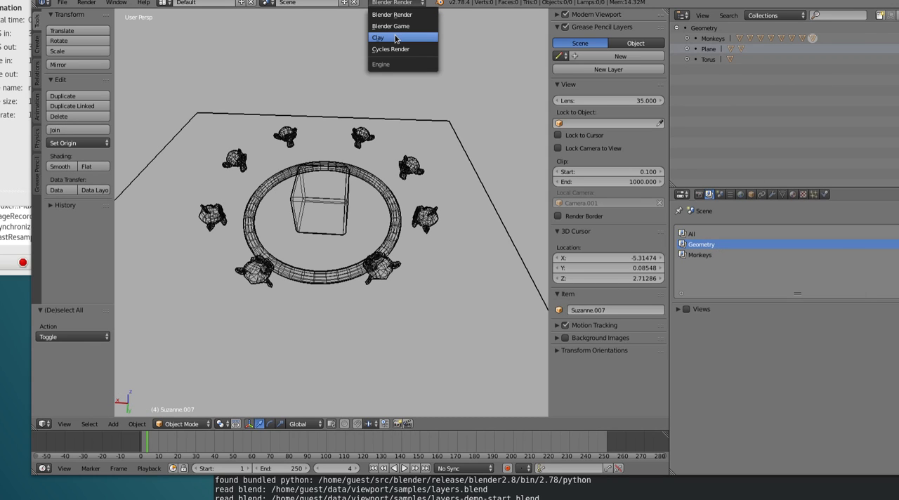
click(379, 36)
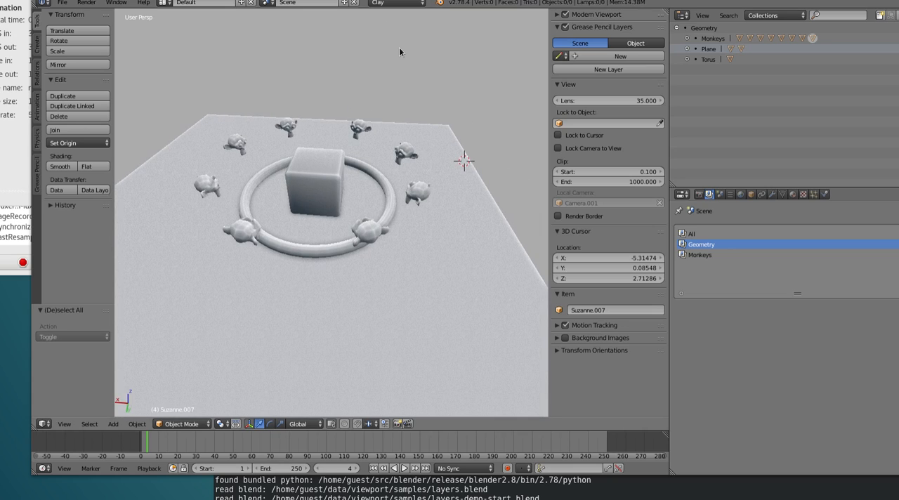
mouse_move(408, 50)
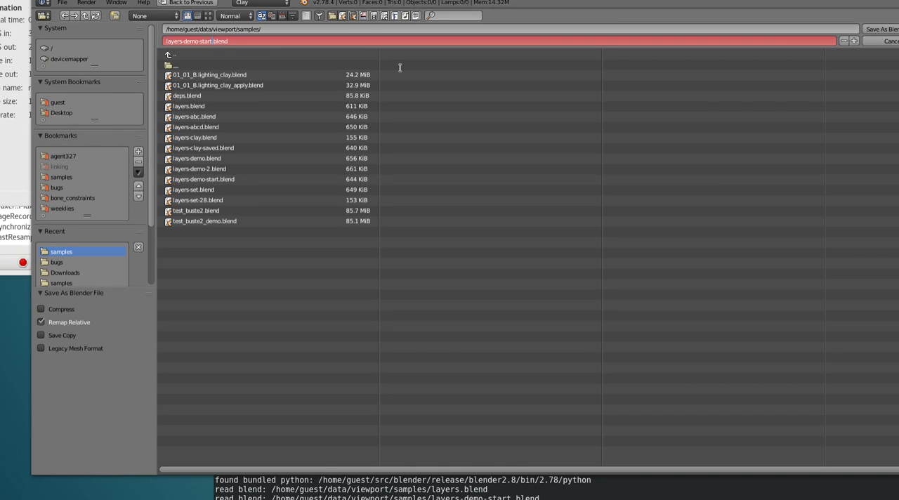
text(layers-demo-e.blend)
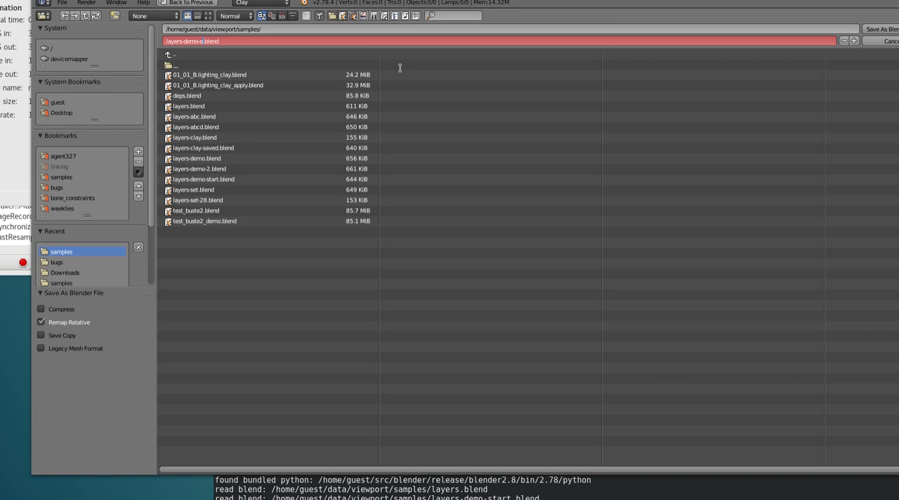